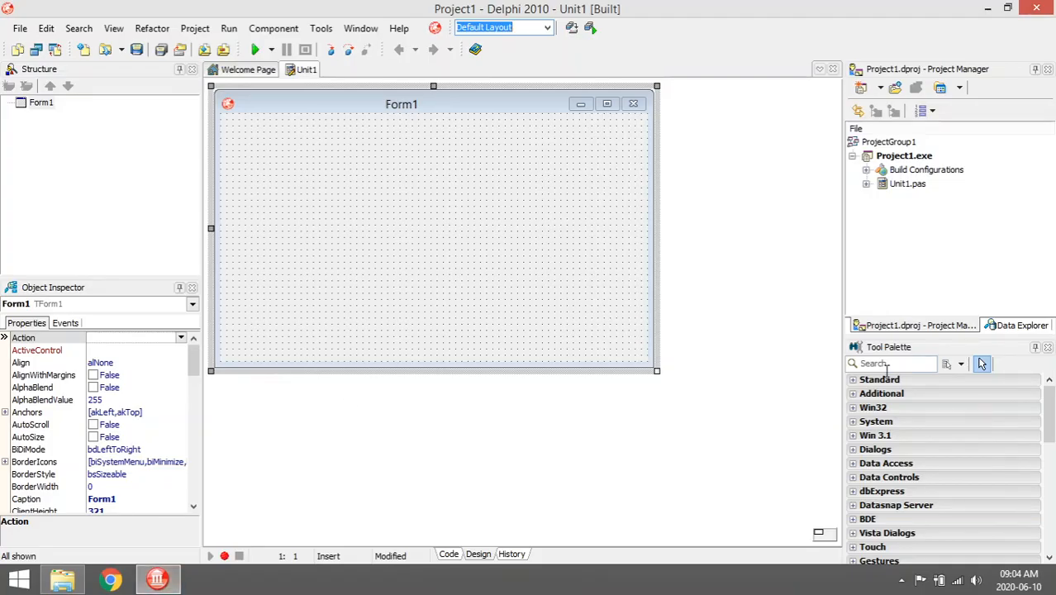
- Search the Tool Palette and add TADOTable, TDataSource and TDBGrid components to Form1
left_click(891, 364)
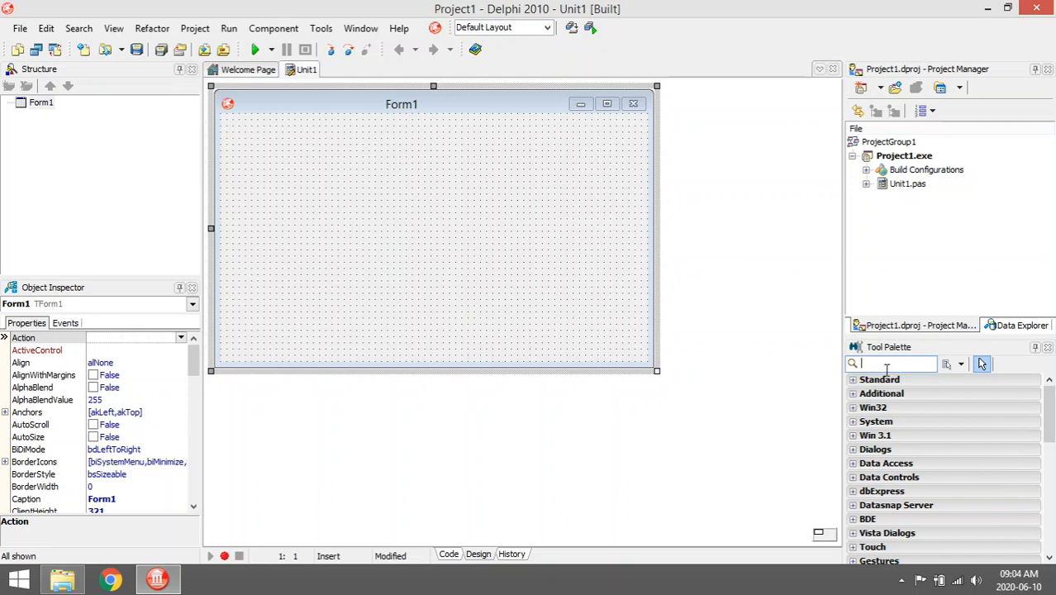
type("a")
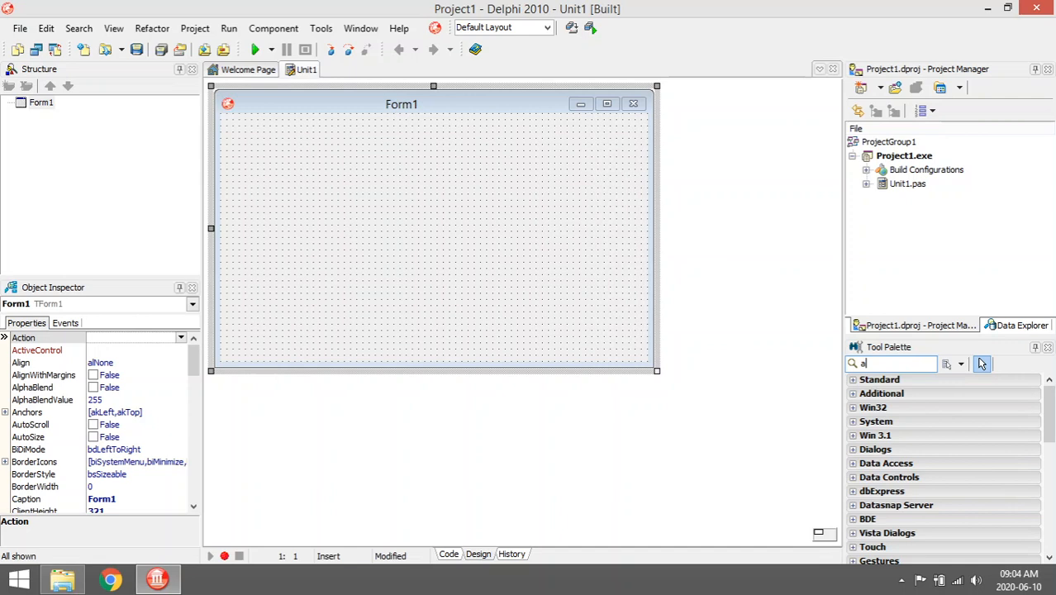
type("da")
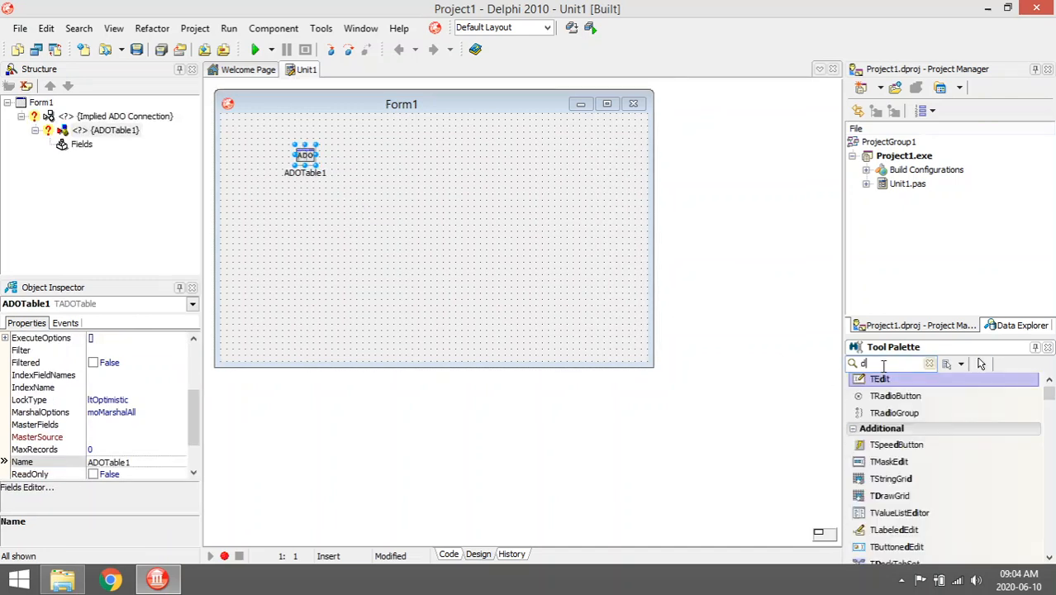
type("data")
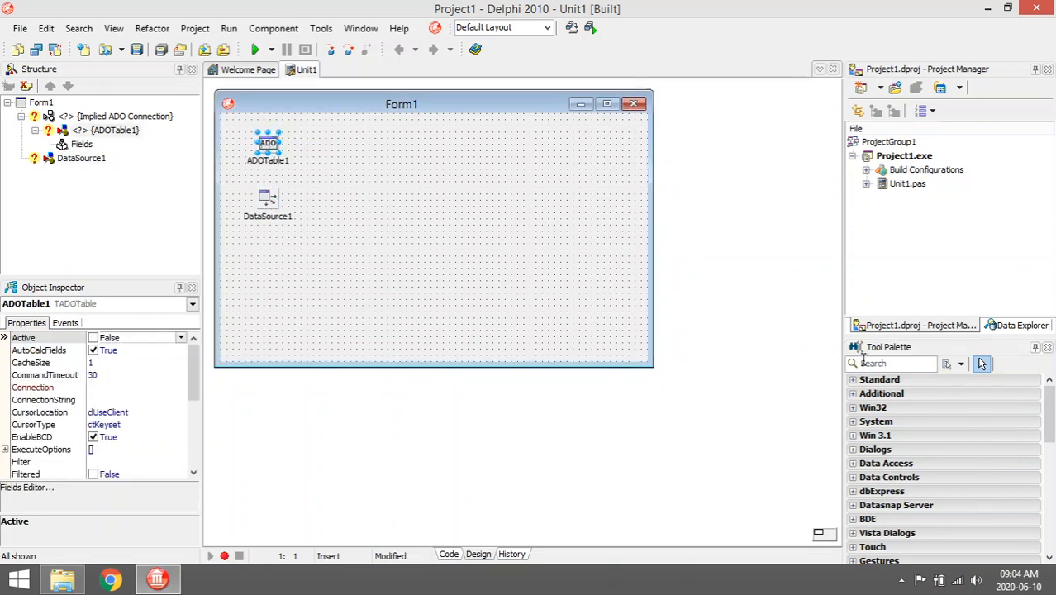
type("db")
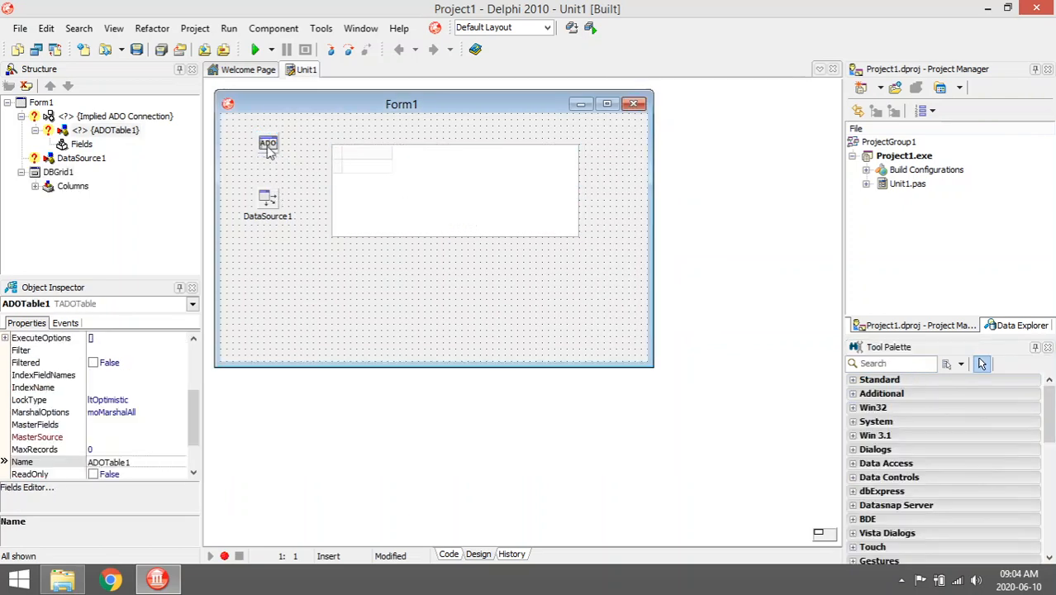
- Start building ADOTable1's ConnectionString via the Build... button
left_click(268, 143)
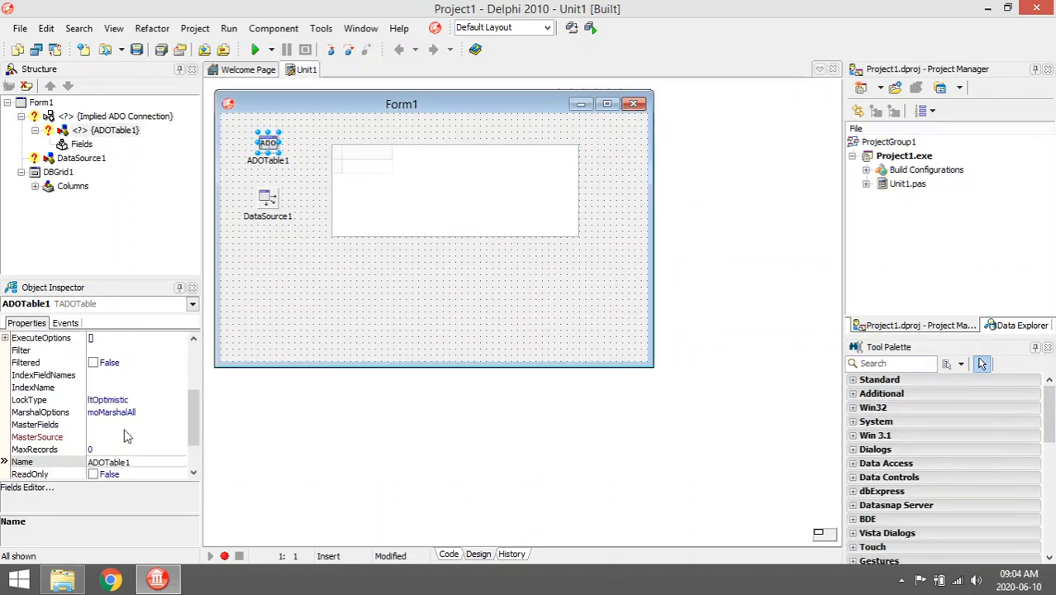
scroll("up", 3)
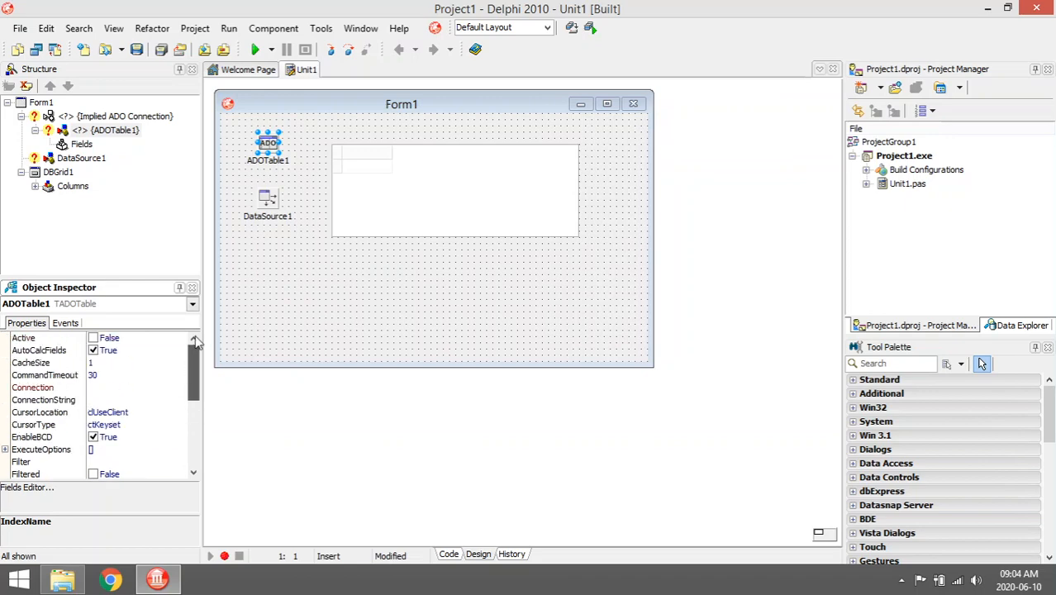
left_click(180, 400)
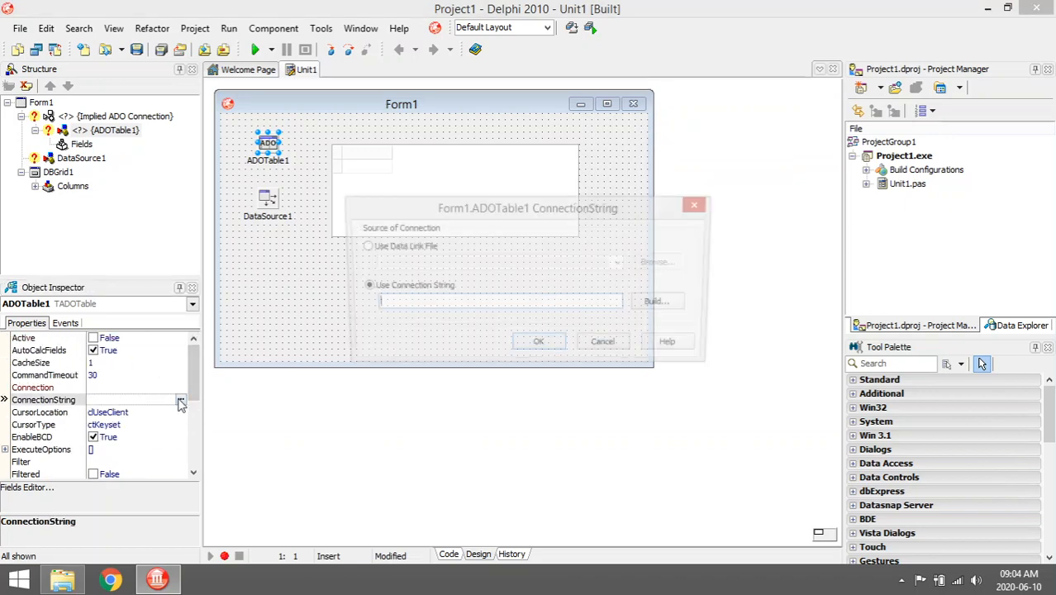
left_click(664, 303)
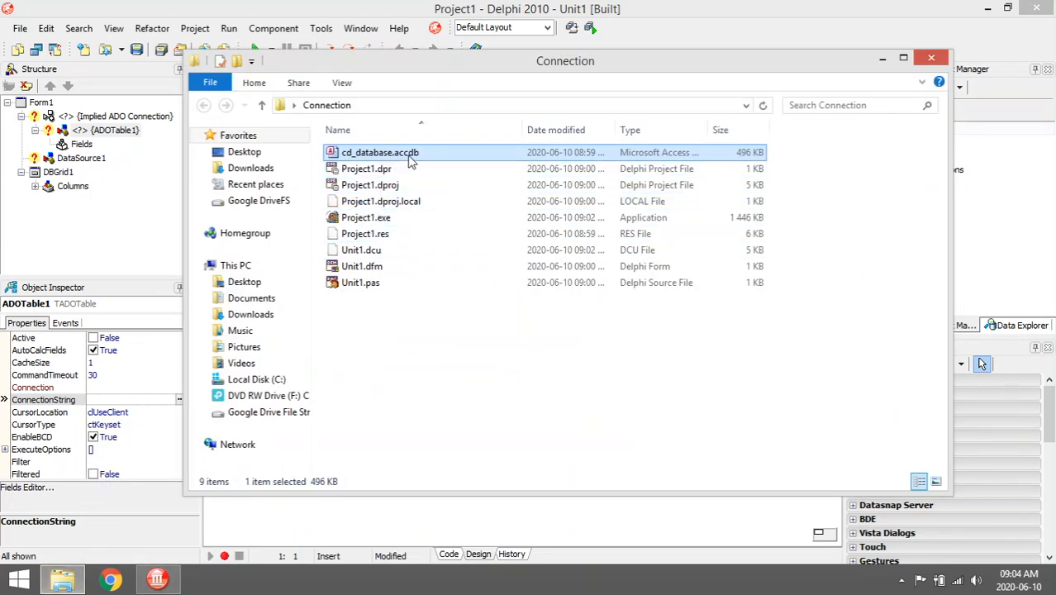
mouse_move(380, 152)
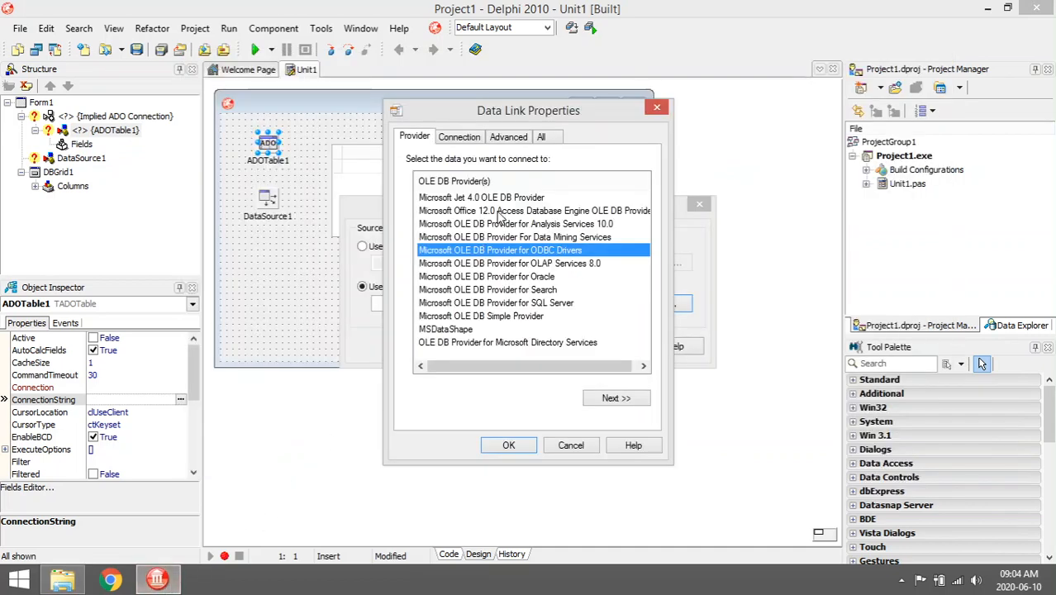
- Choose Microsoft Office 12.0 Access Database Engine OLE DB Provider and continue
left_click(534, 210)
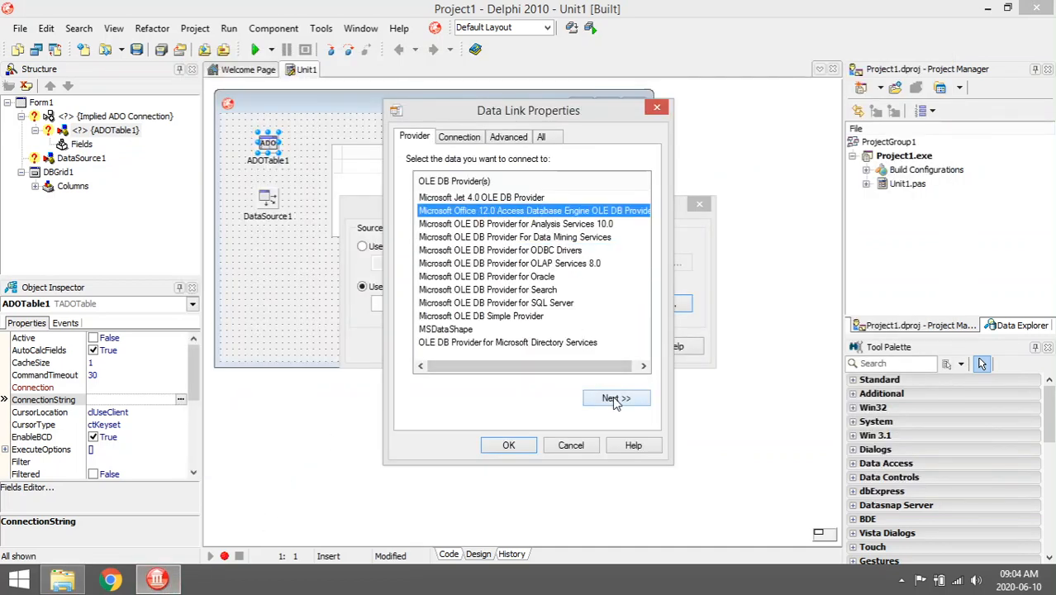
left_click(616, 399)
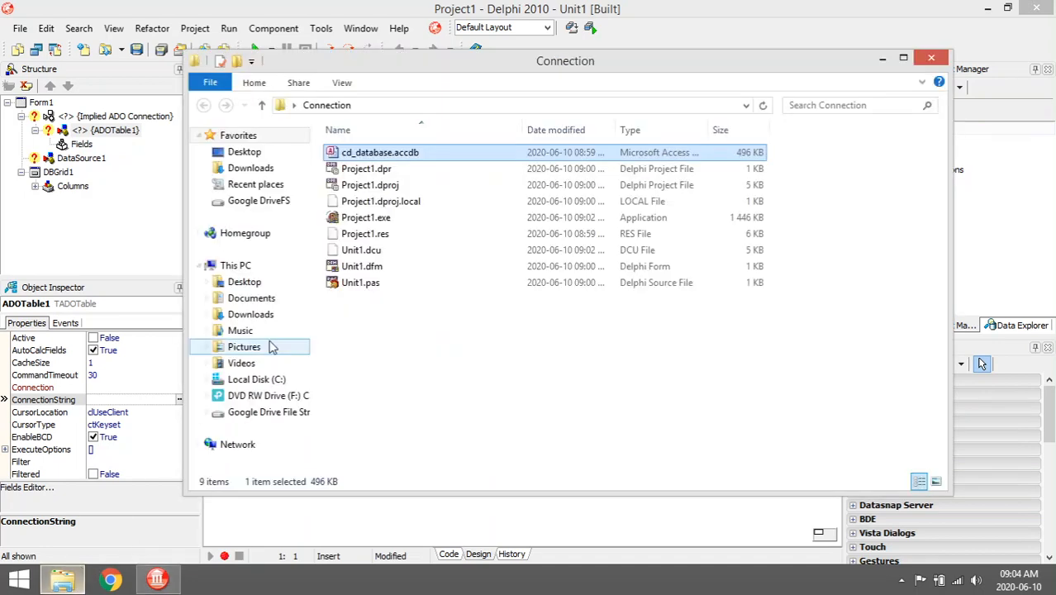
- Select cd_database.accdb's full path in its Properties window
right_click(379, 152)
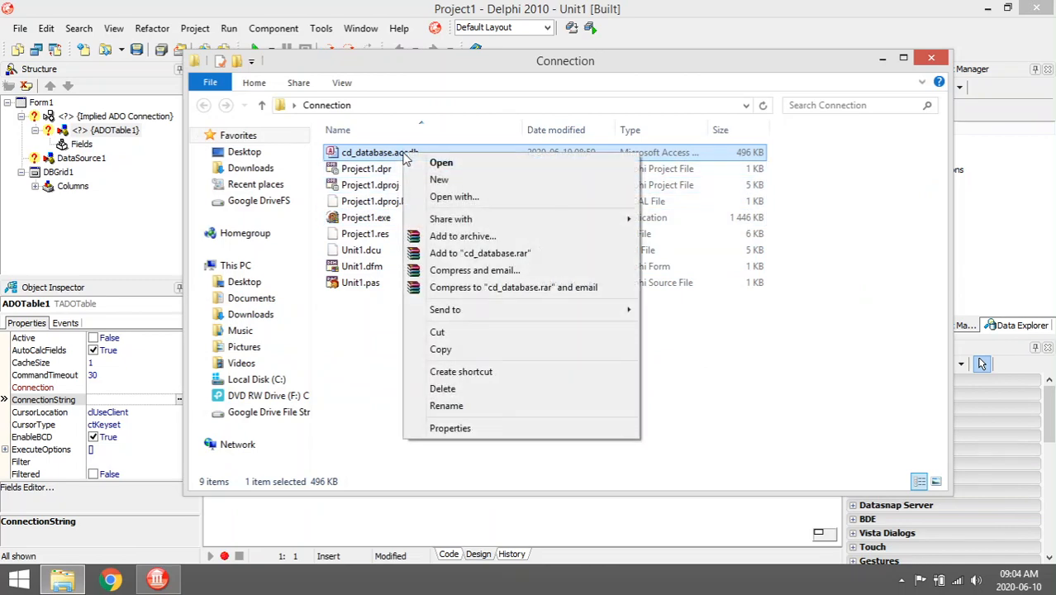
mouse_move(450, 428)
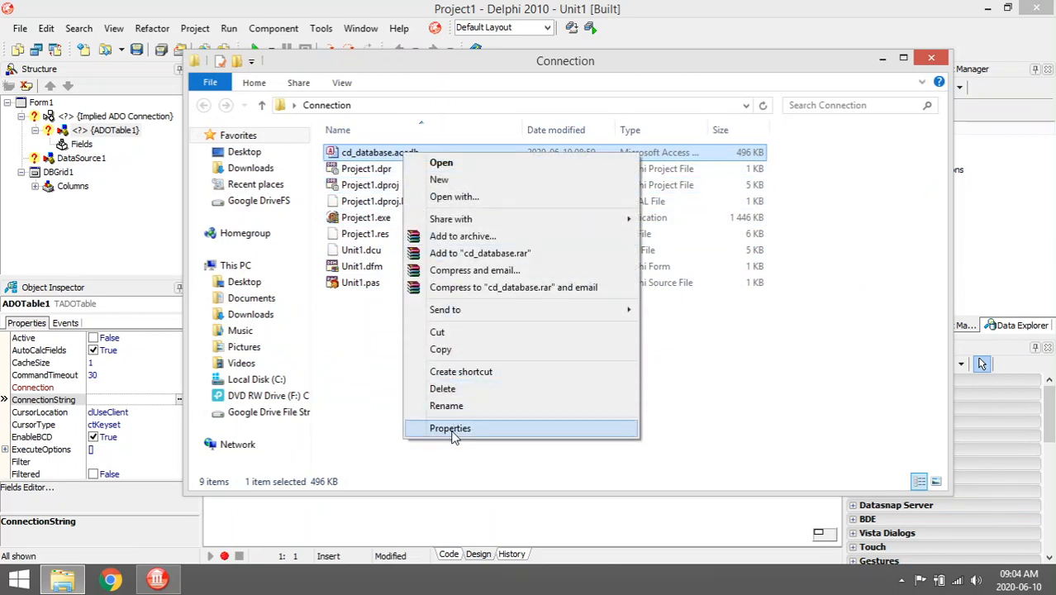
left_click(449, 428)
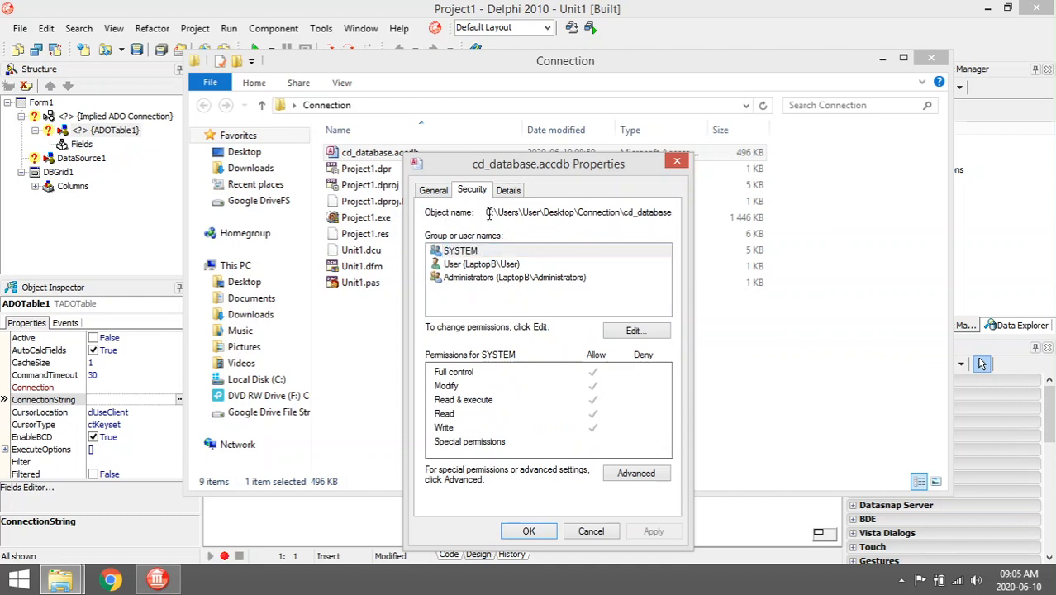
triple_click(578, 213)
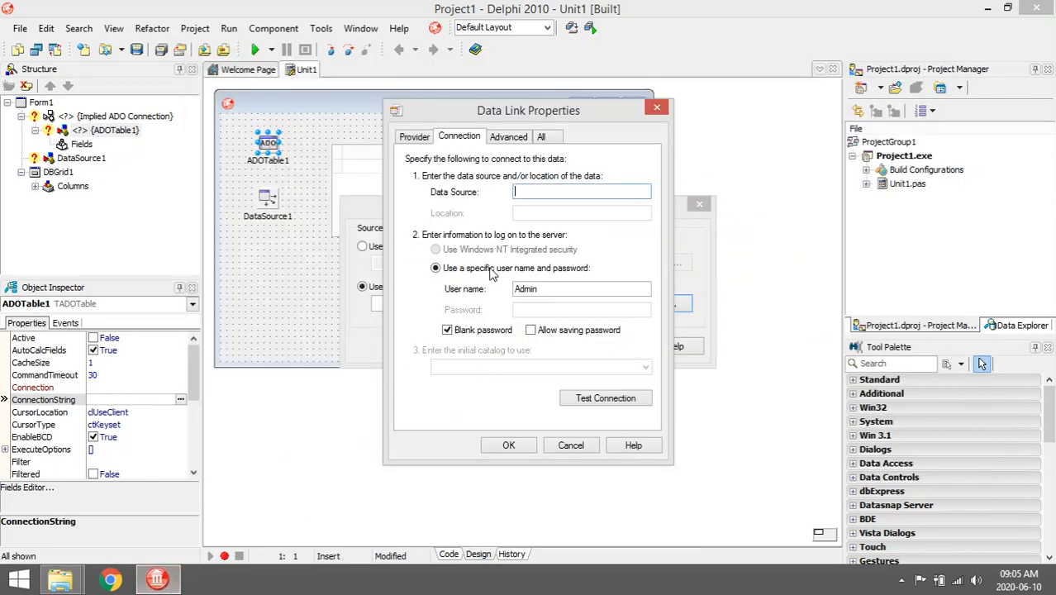
- Paste the cd_database.accdb path as Data Source, test successfully, and accept the connection string
right_click(582, 192)
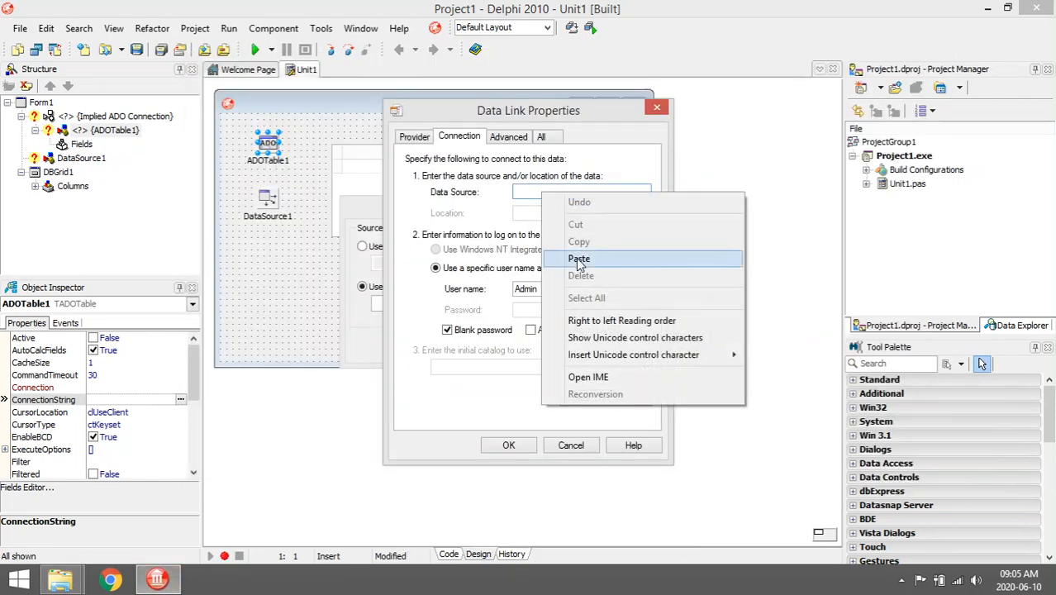
left_click(580, 259)
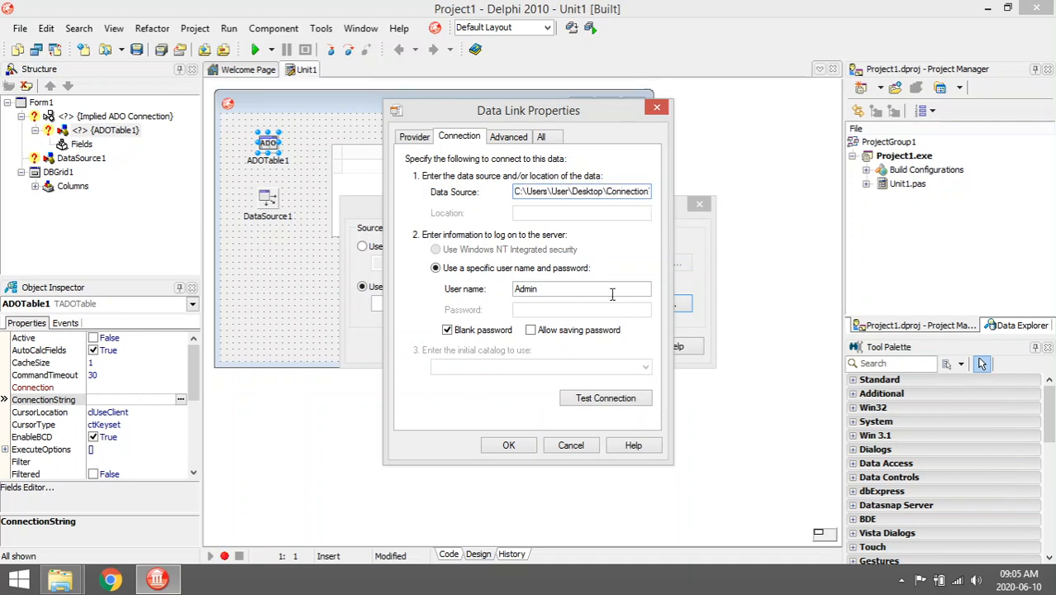
left_click(605, 398)
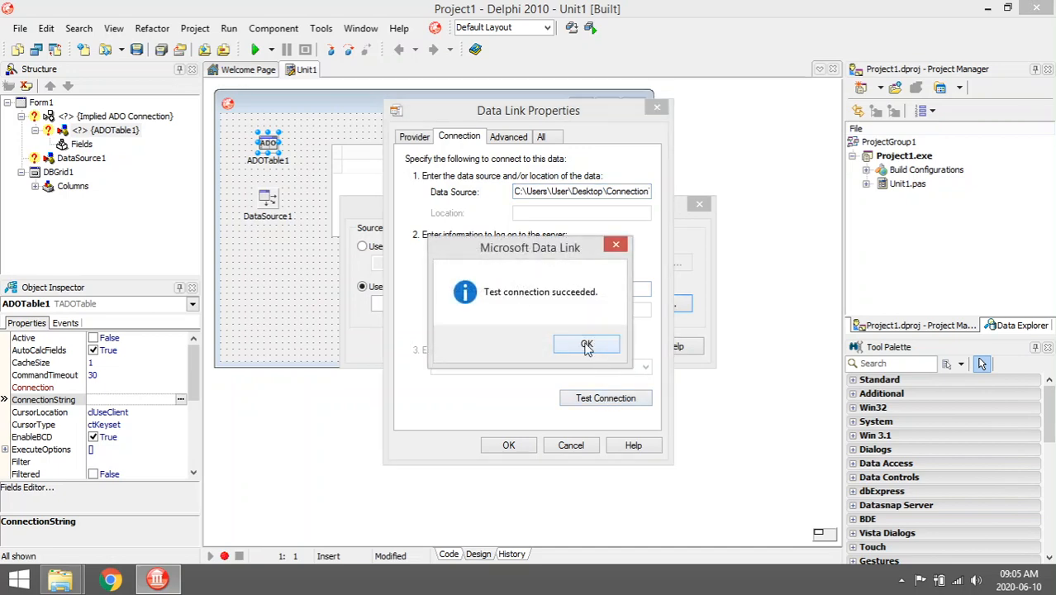
left_click(586, 343)
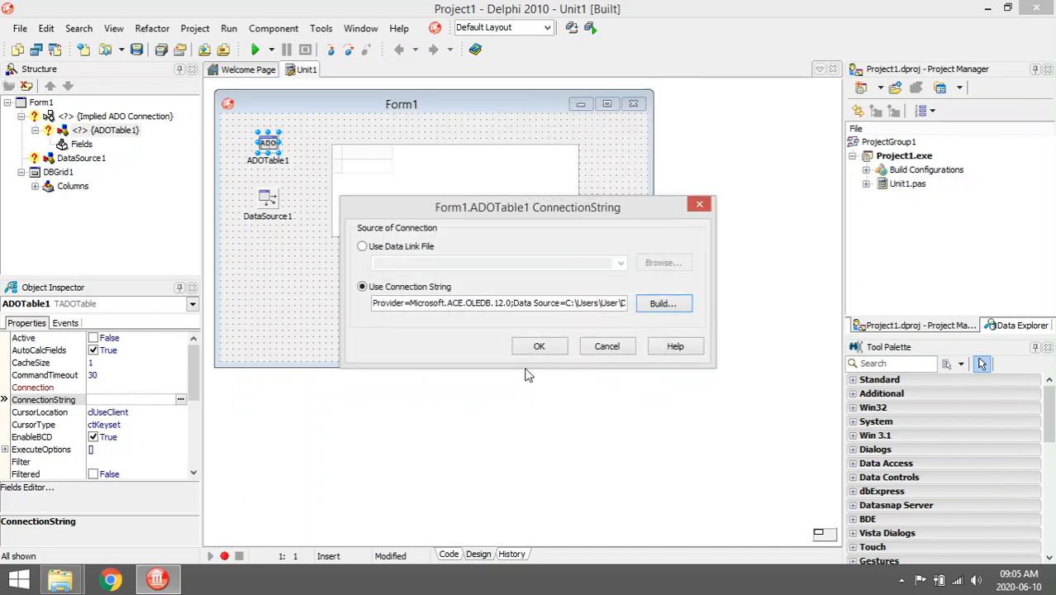
left_click(539, 346)
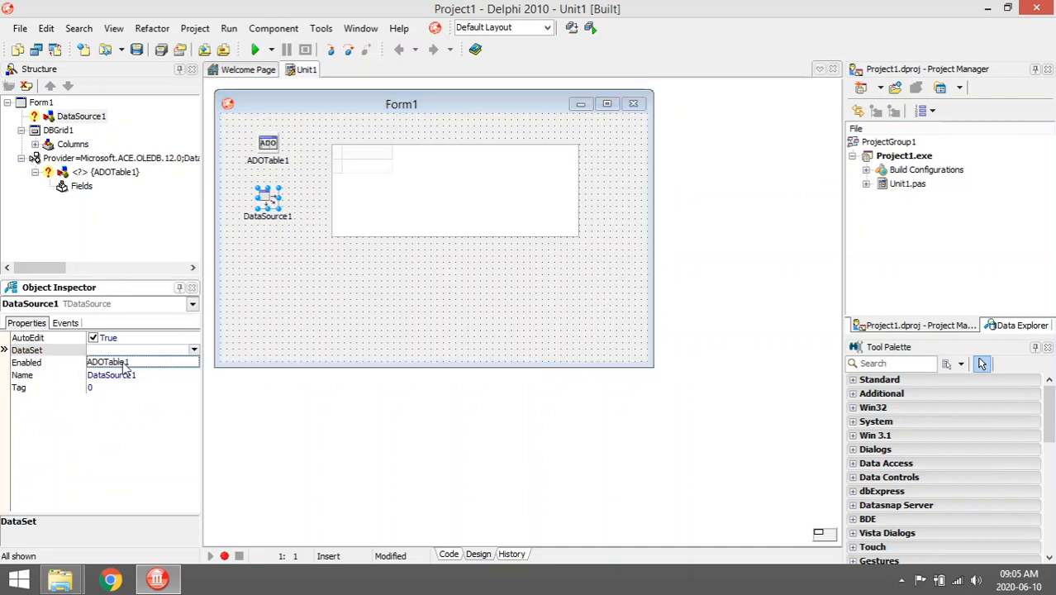
- Set DataSource1's DataSet to ADOTable1 and DBGrid1's DataSource to DataSource1
left_click(112, 349)
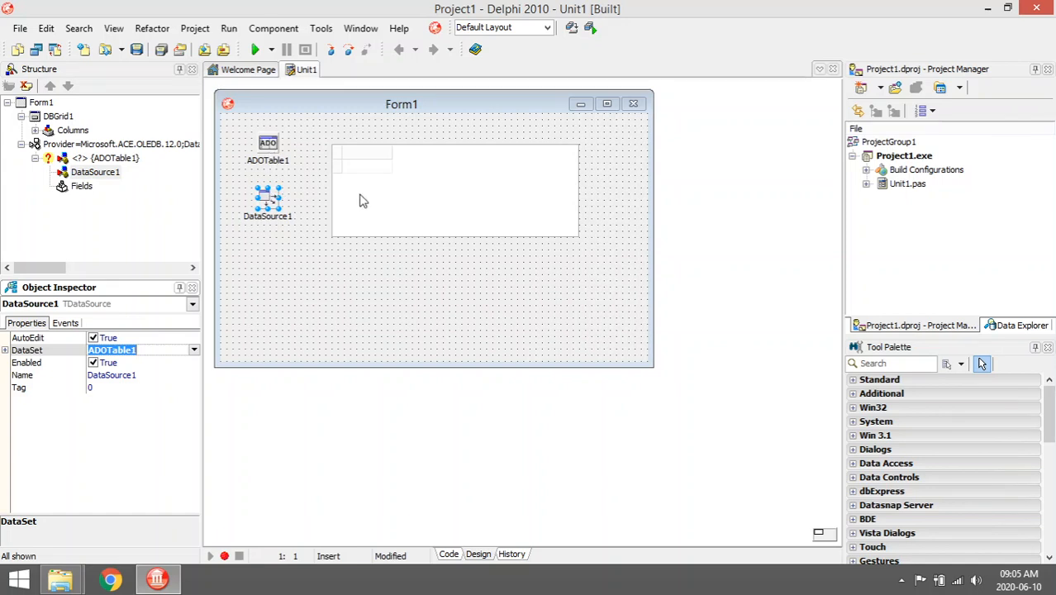
left_click(455, 190)
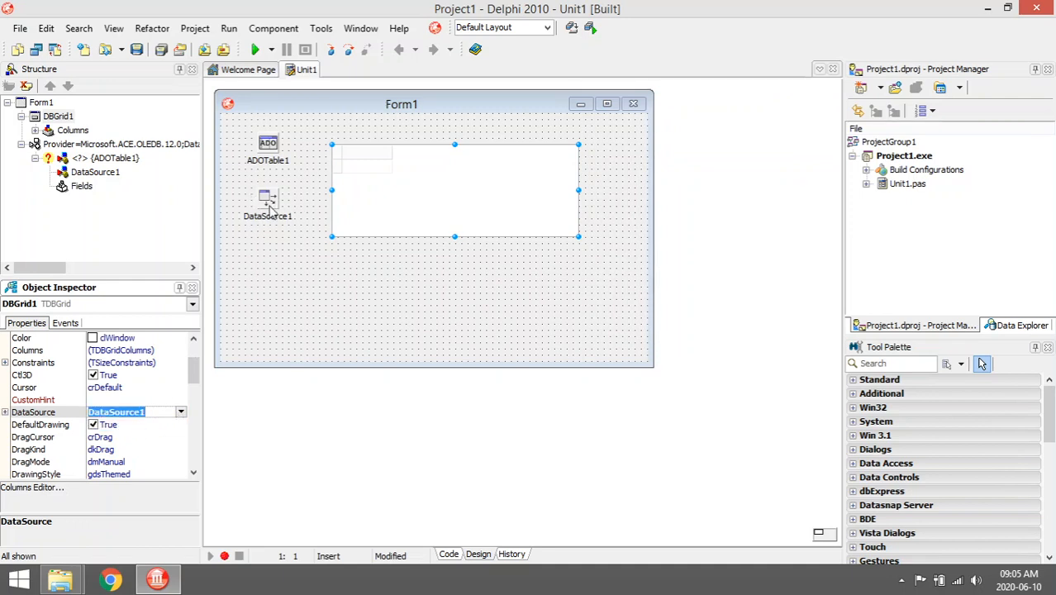
left_click(267, 142)
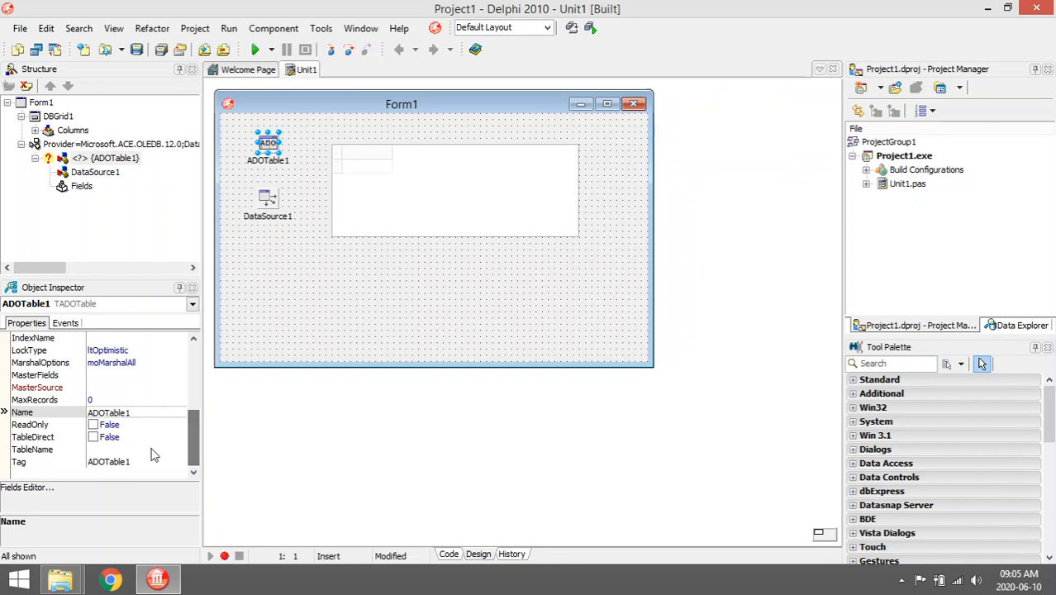
- Set ADOTable1's TableName to cd_table
left_click(46, 449)
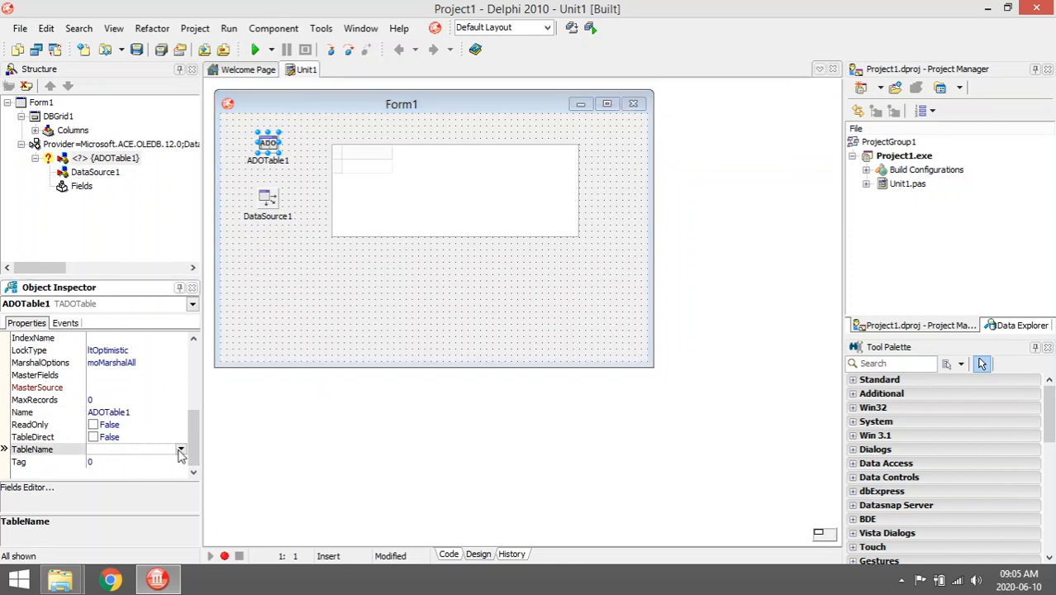
left_click(180, 448)
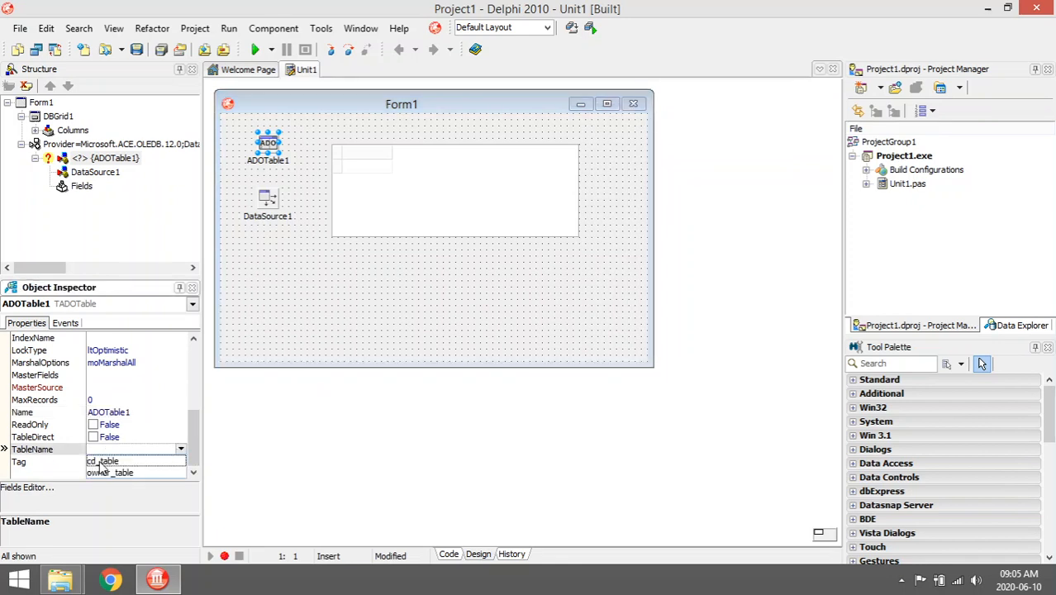
left_click(101, 460)
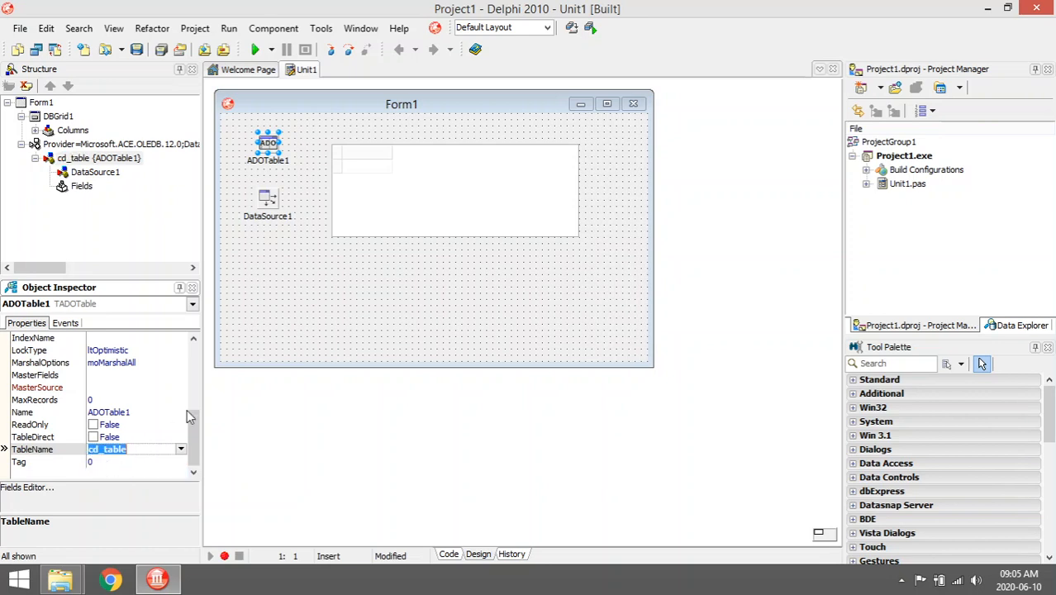
scroll("up", 3)
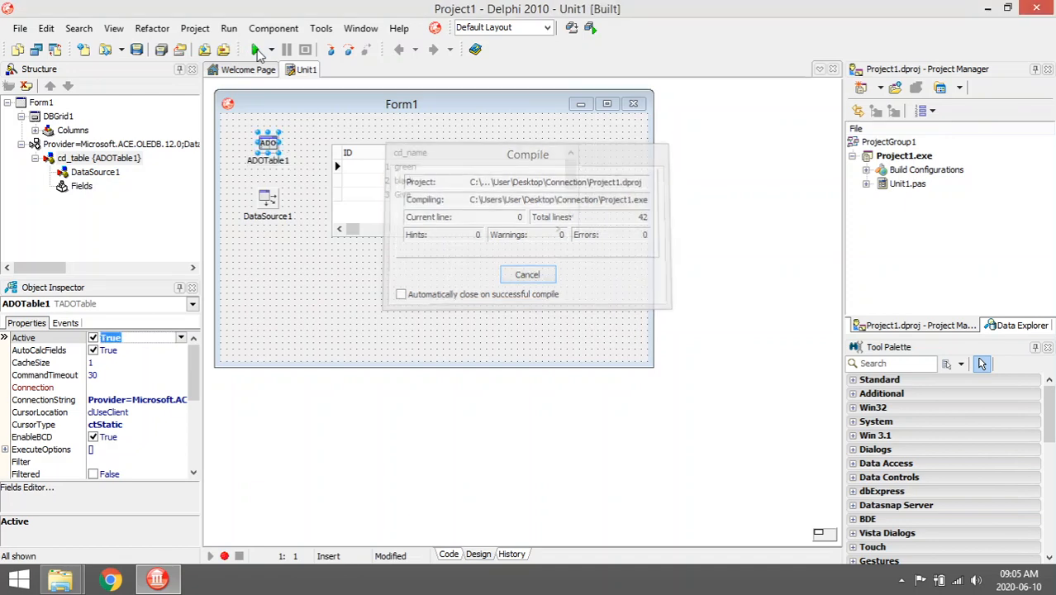
- Check the green, black and Give rows in the running grid, then close Form1
left_click(259, 50)
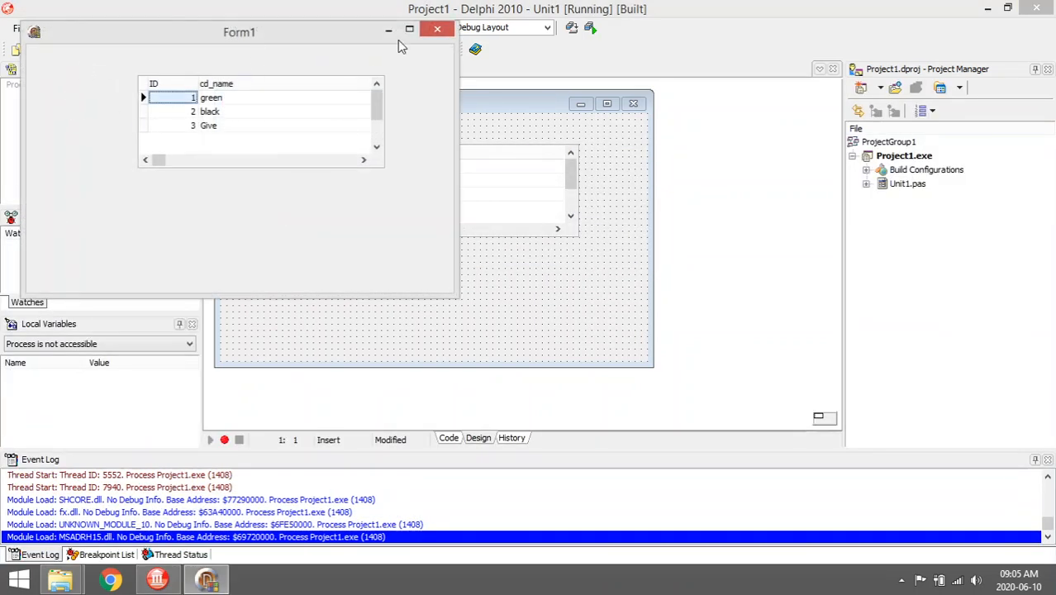
left_click(437, 29)
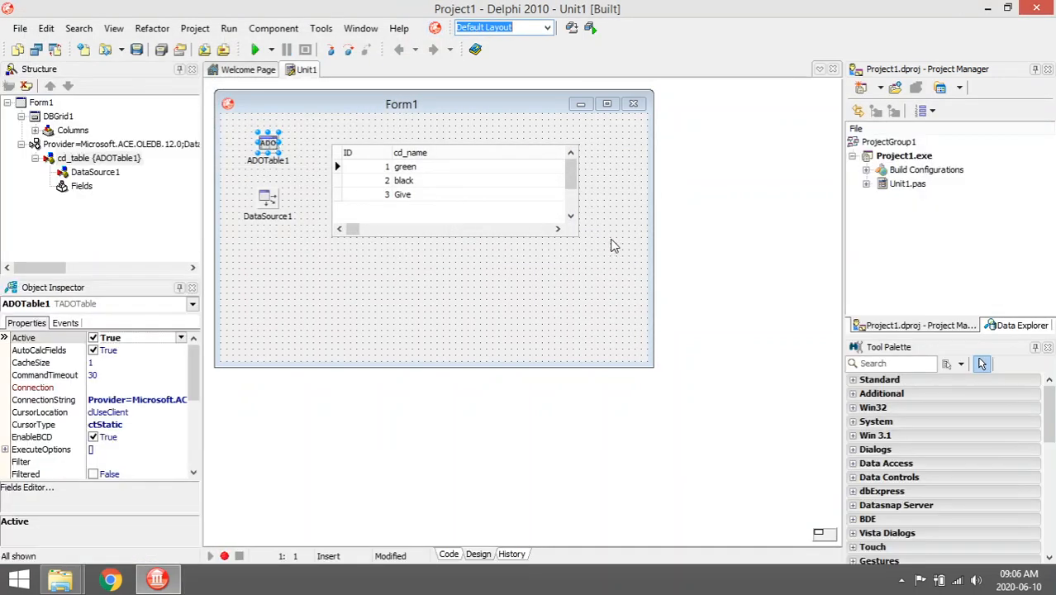